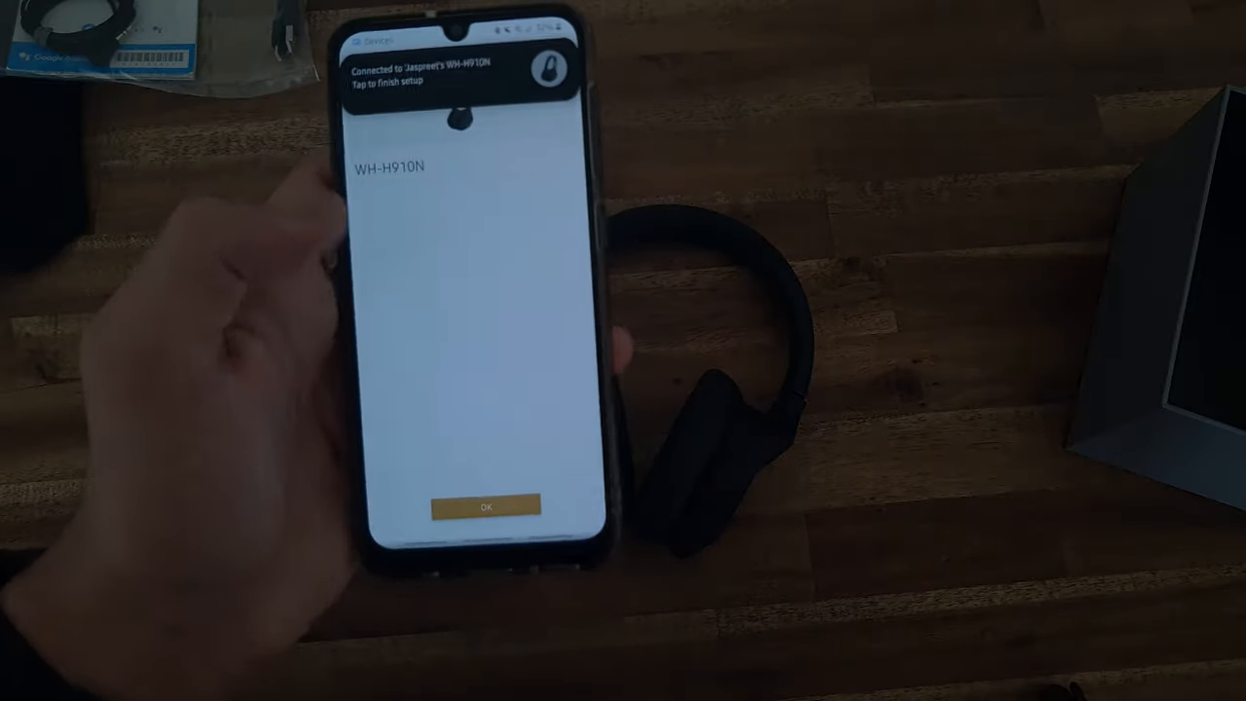
Step: Confirm WH-H910N connection, proceed without restoring settings, and enable Adaptive Sound Control to reach 360 Reality Audio setup
click(485, 506)
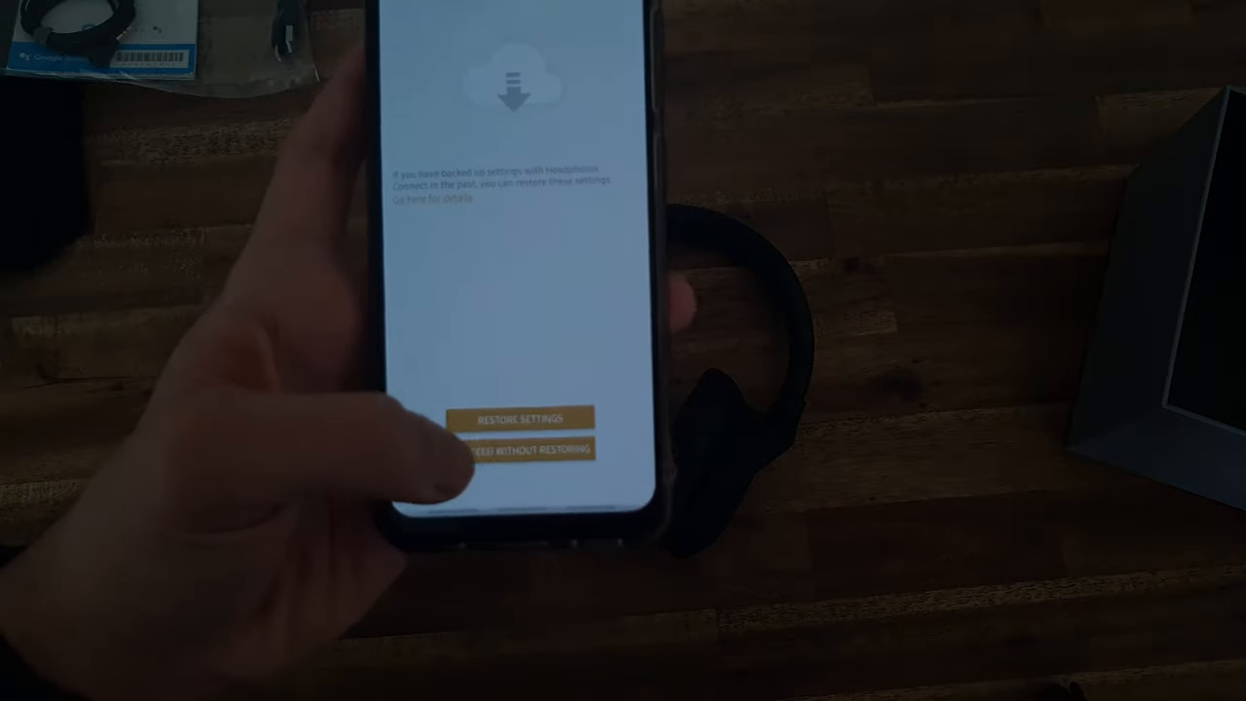
click(529, 452)
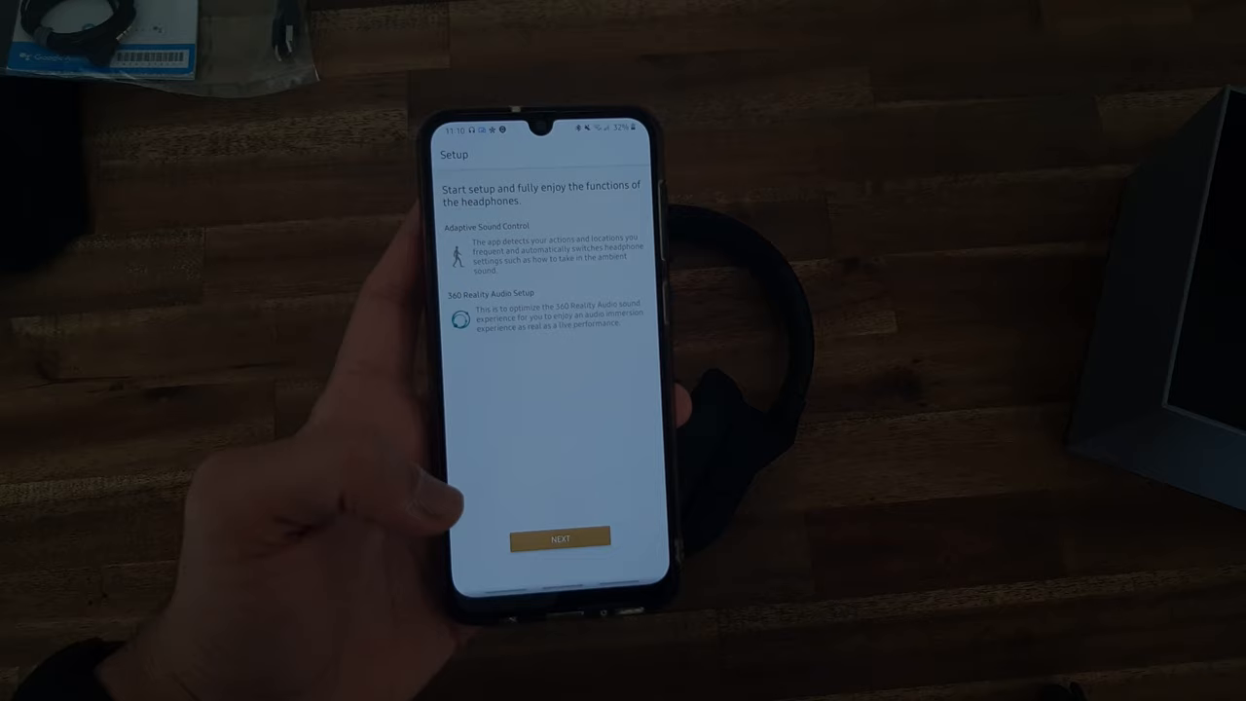
click(561, 538)
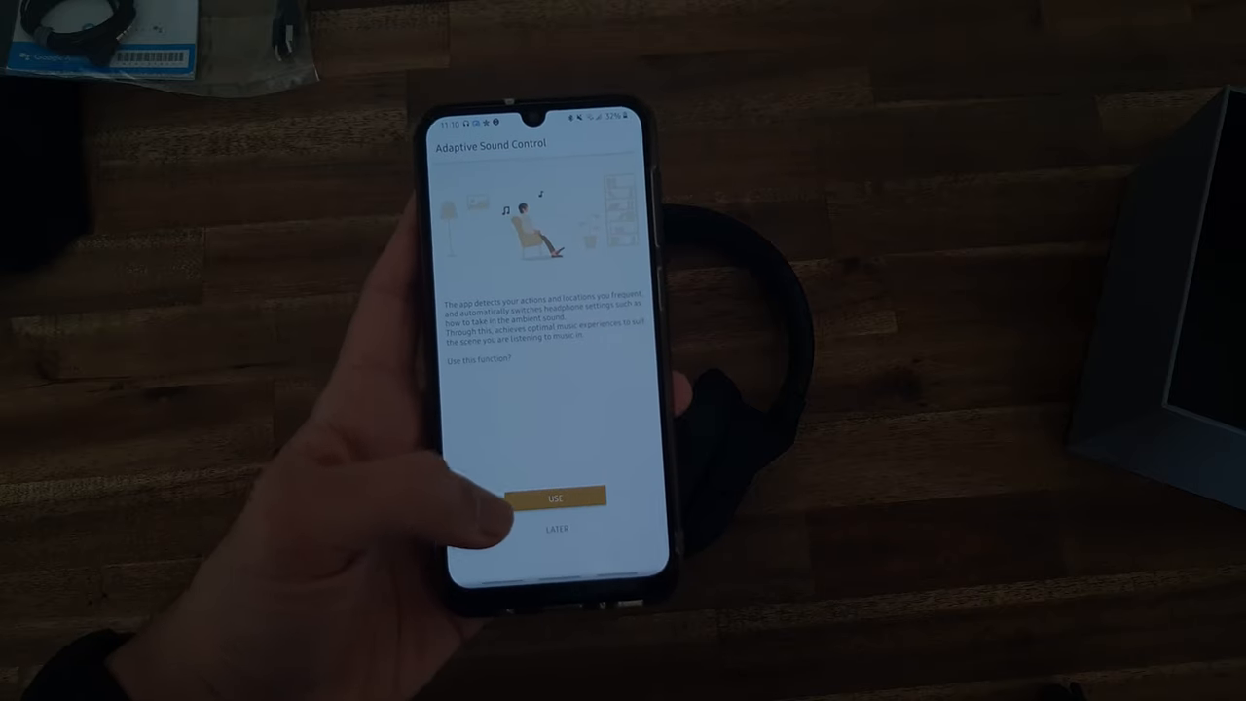
click(555, 496)
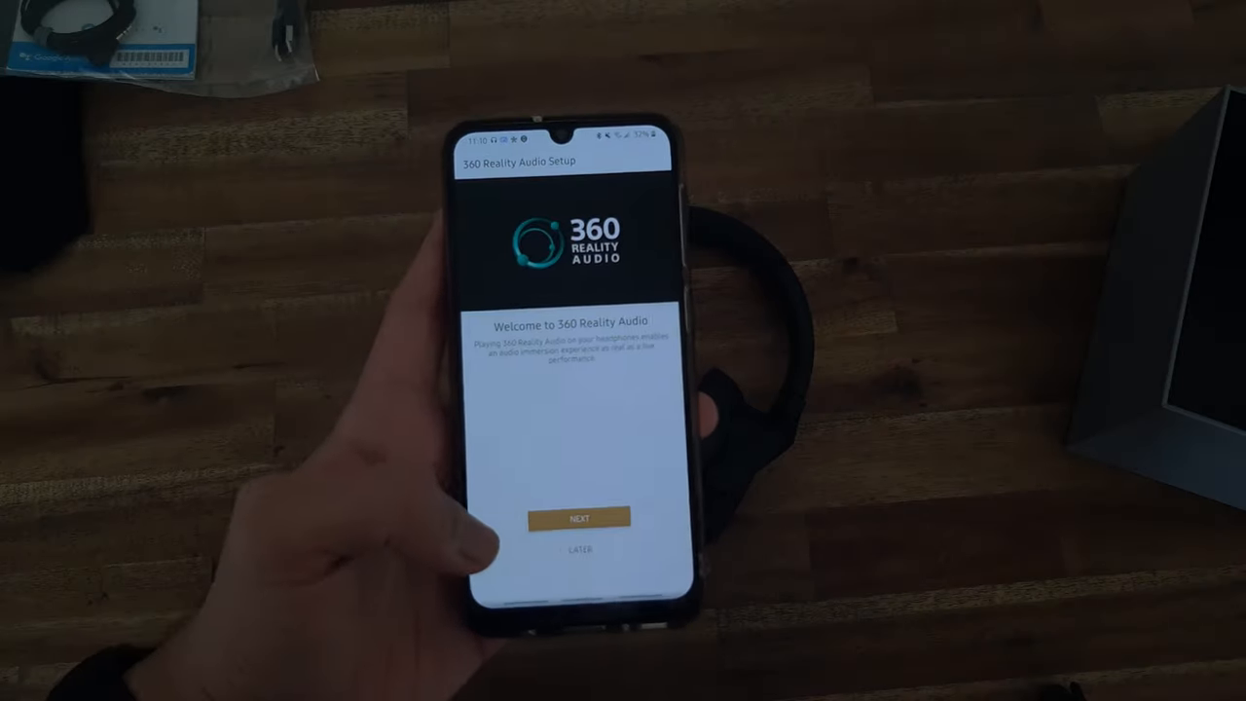